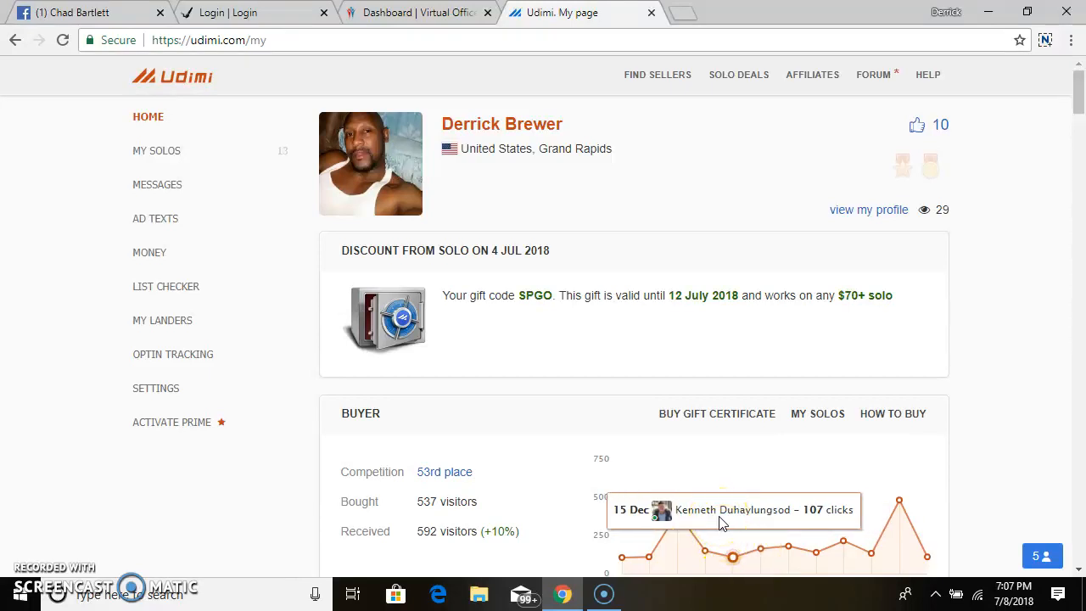
pyautogui.moveTo(648, 122)
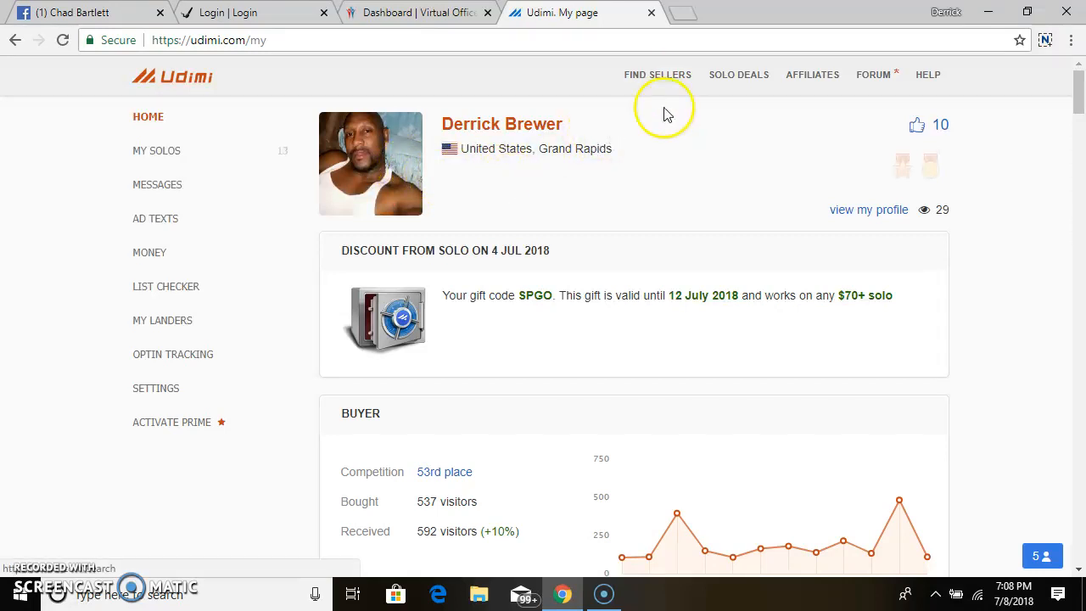
# View past solo orders under My Solos, then move on to the Solo Deals listings.
pyautogui.click(157, 149)
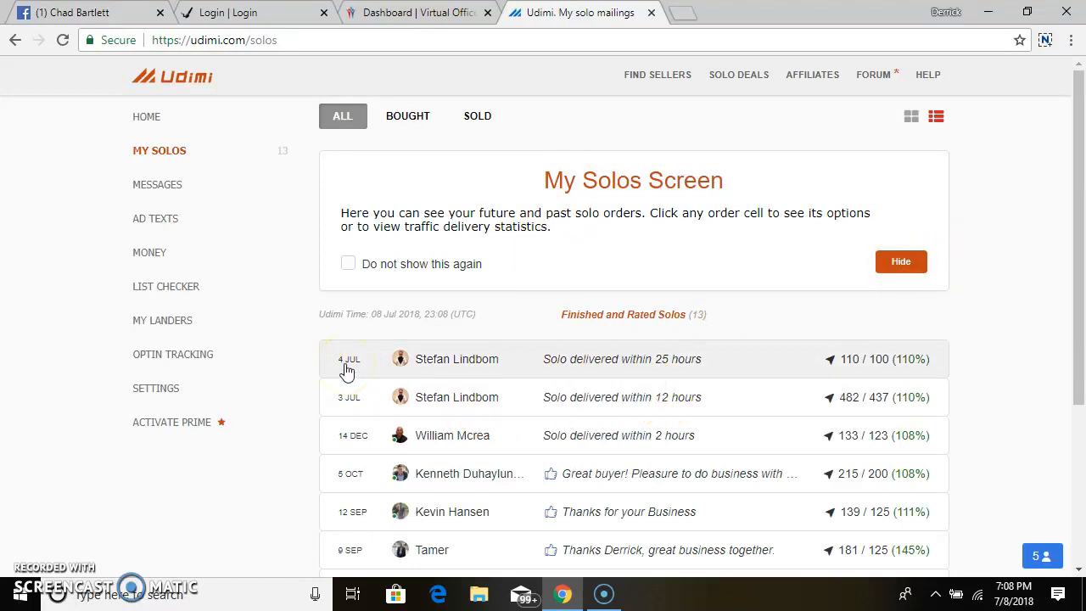
pyautogui.moveTo(604, 380)
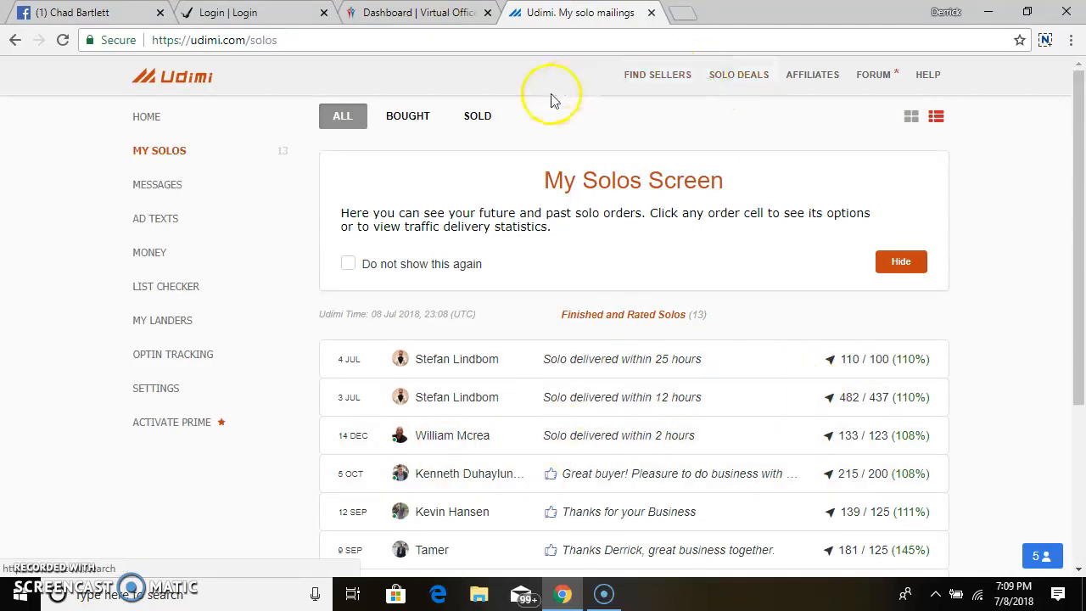
pyautogui.click(739, 75)
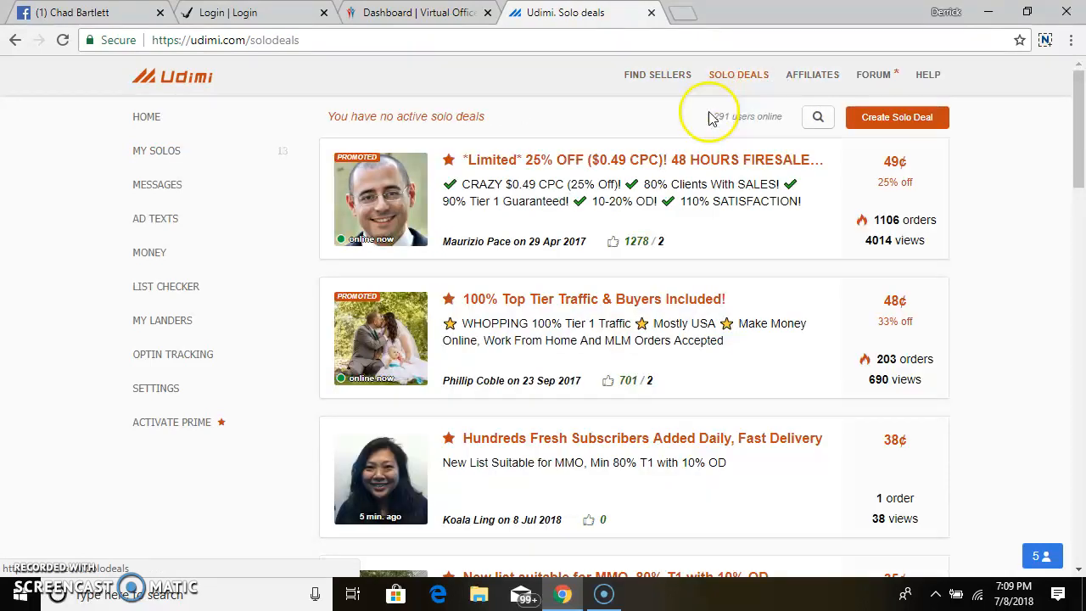
# Bring up Find Sellers showing five filtered solo ad sellers with prices and ratings.
pyautogui.click(657, 75)
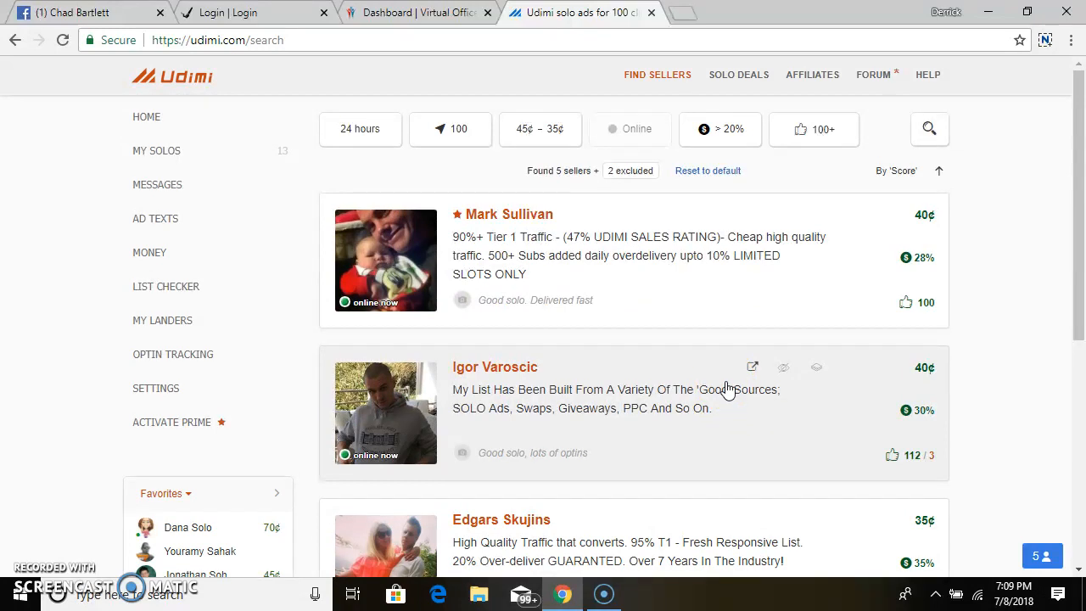
pyautogui.moveTo(622, 326)
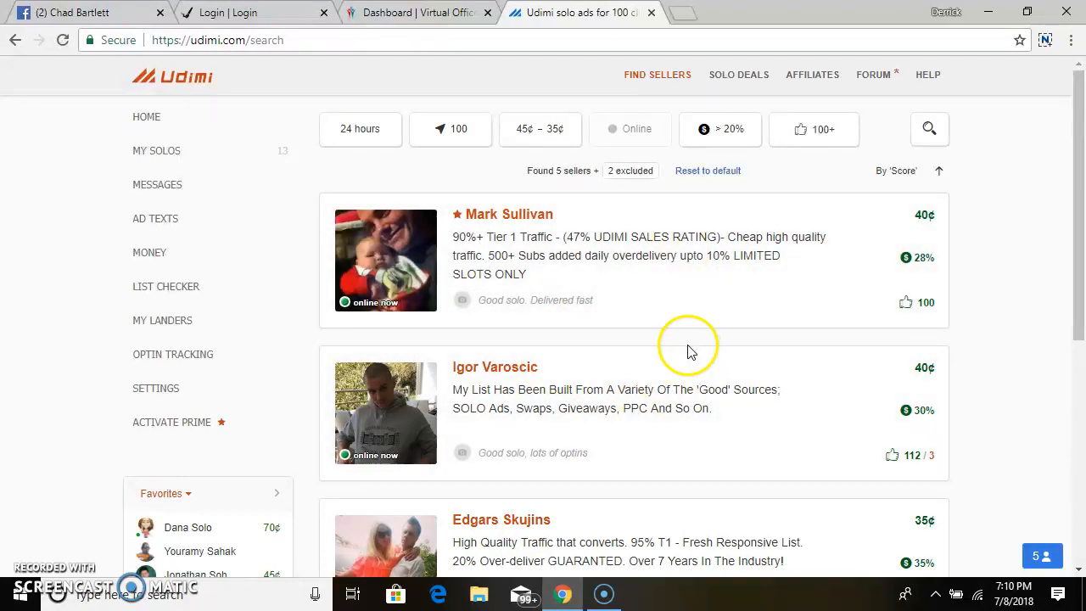
pyautogui.moveTo(685, 348)
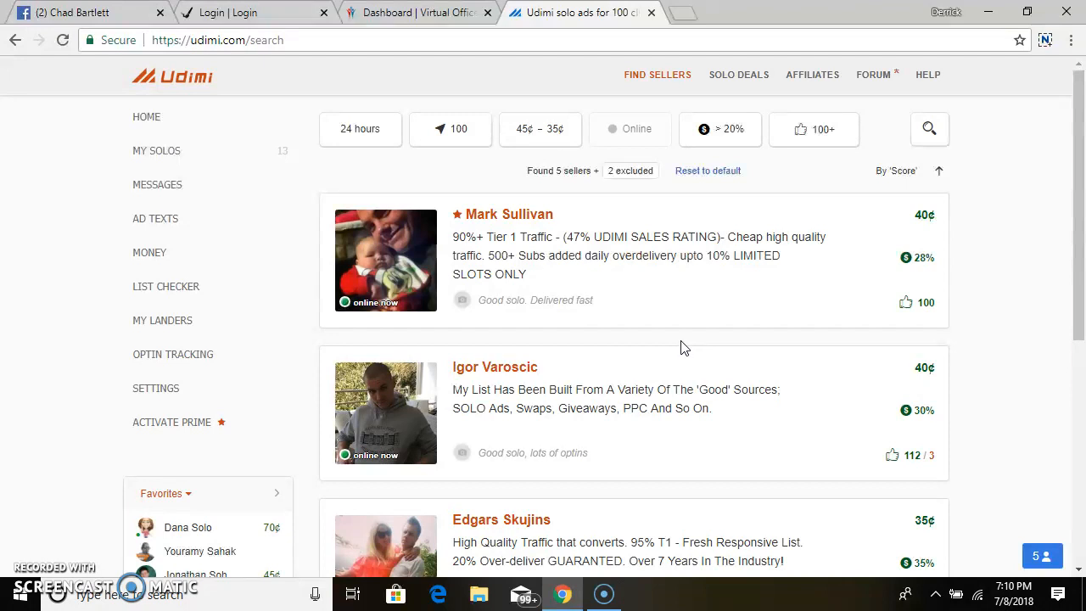